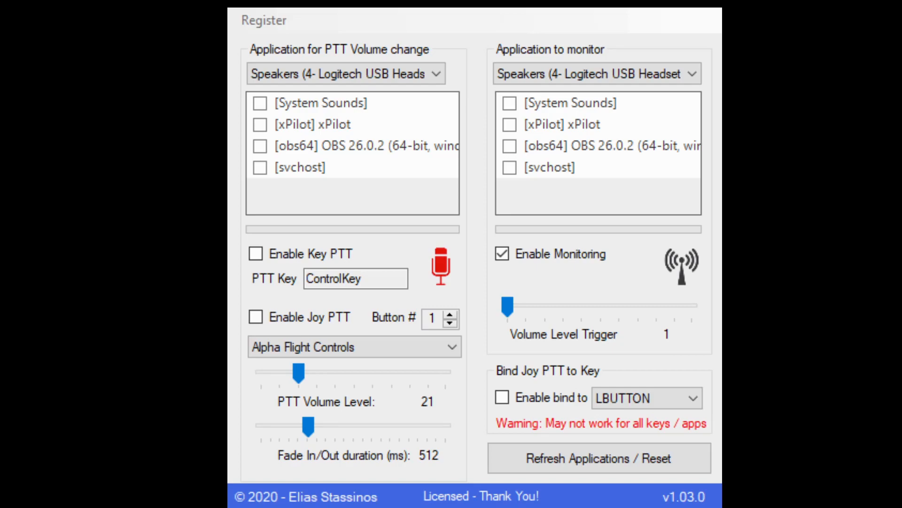
mouse_move(463, 19)
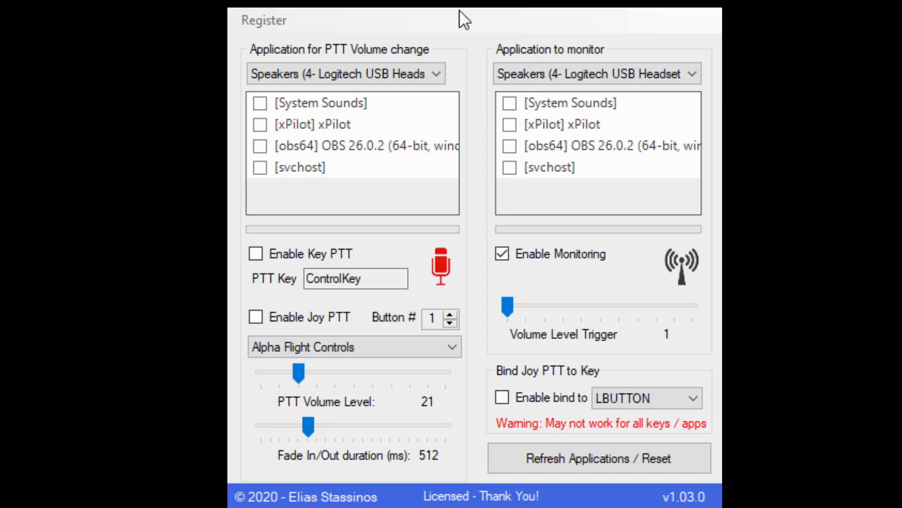
mouse_move(327, 230)
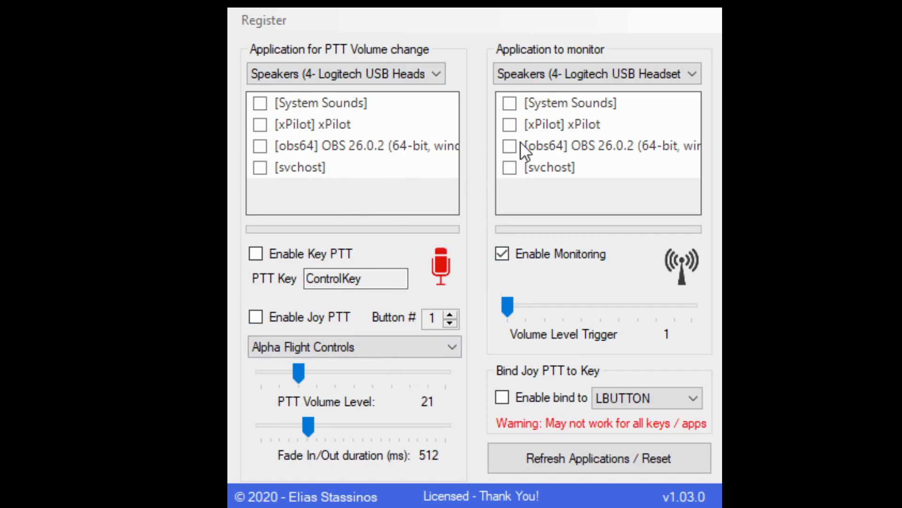
mouse_move(601, 381)
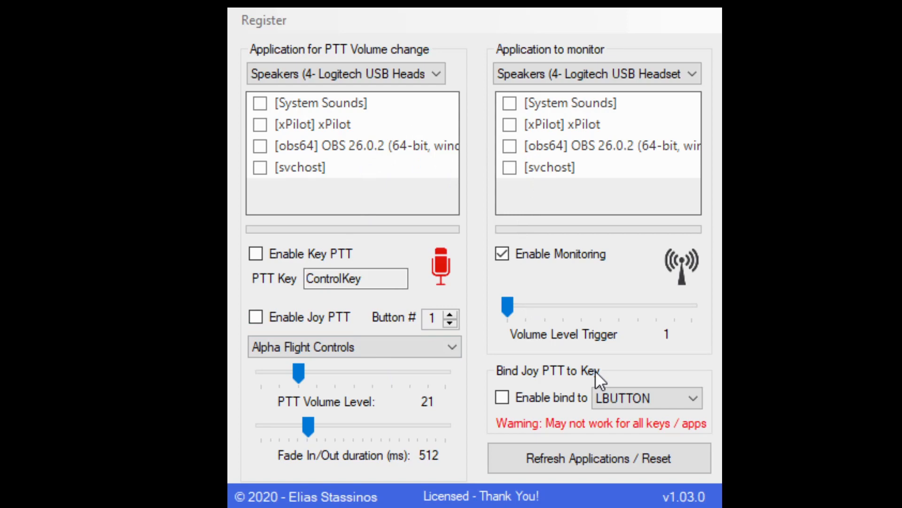
mouse_move(400, 154)
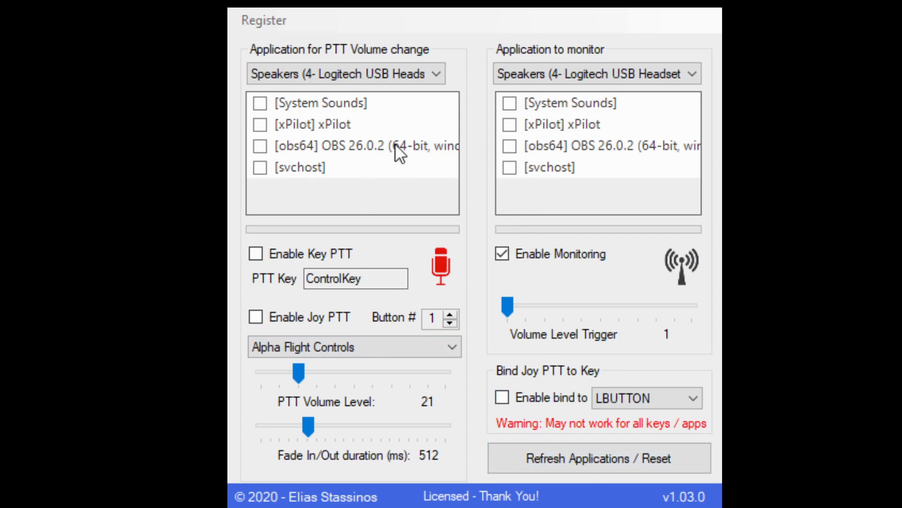
mouse_move(342, 109)
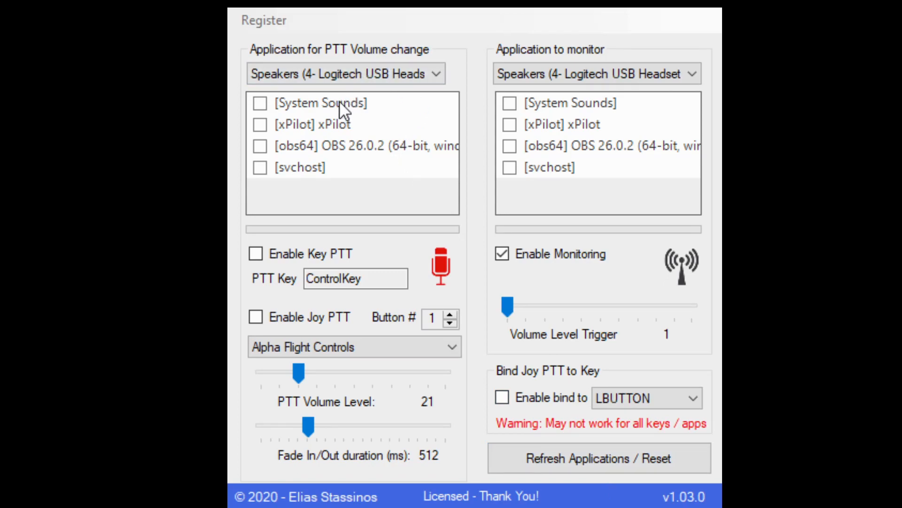
mouse_move(431, 120)
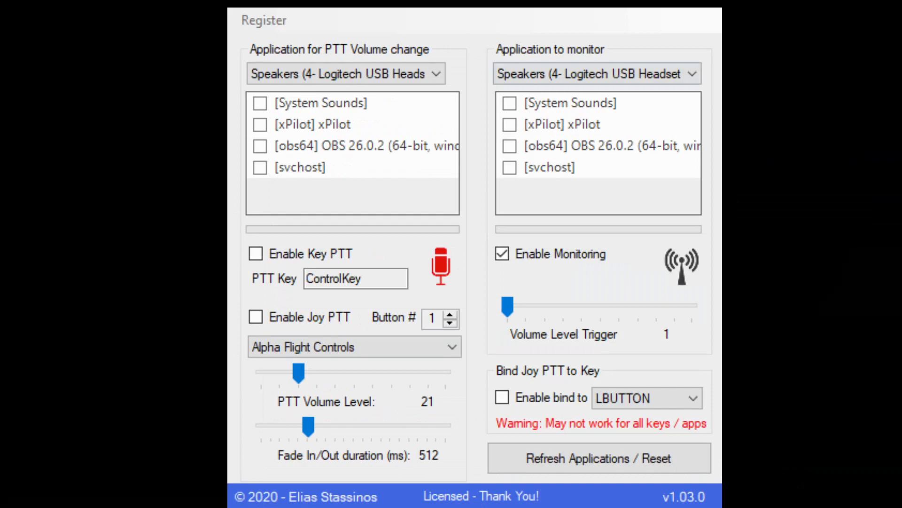
mouse_move(294, 177)
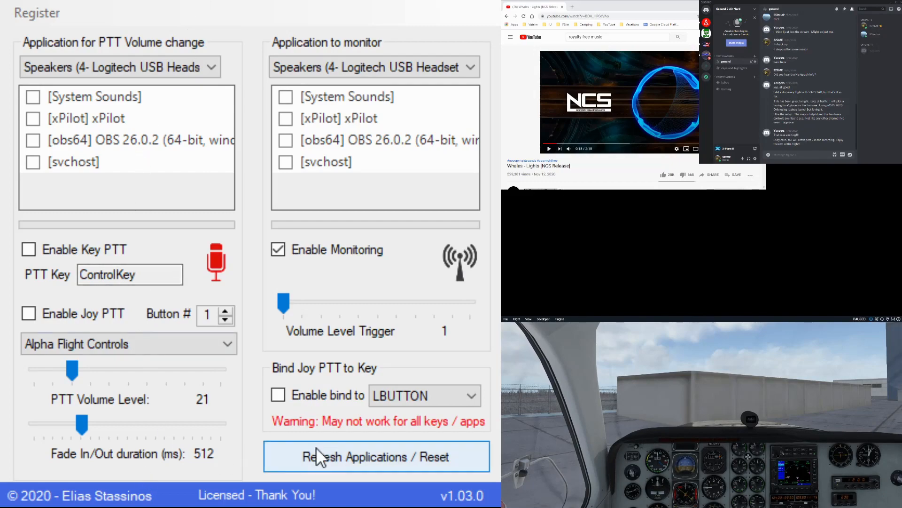
Refresh and reset the application lists, dropping xPilot and turning monitoring off.
click(376, 456)
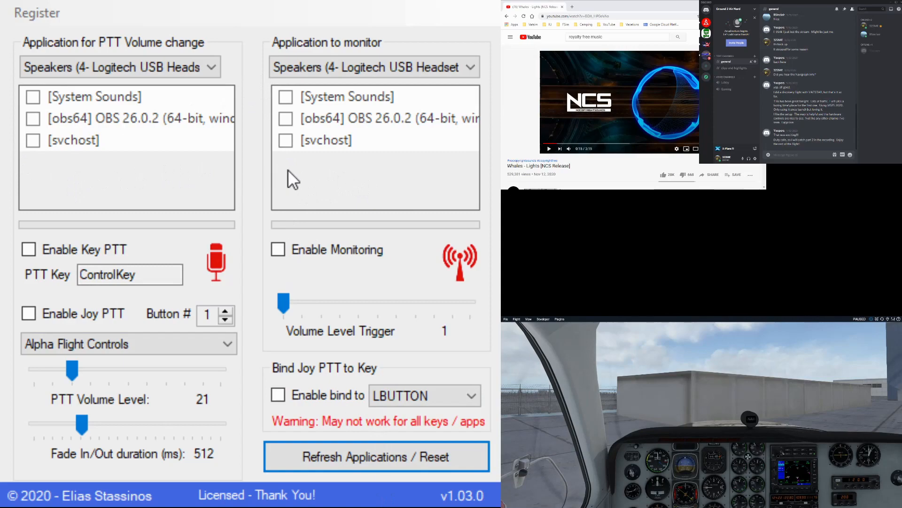
mouse_move(359, 170)
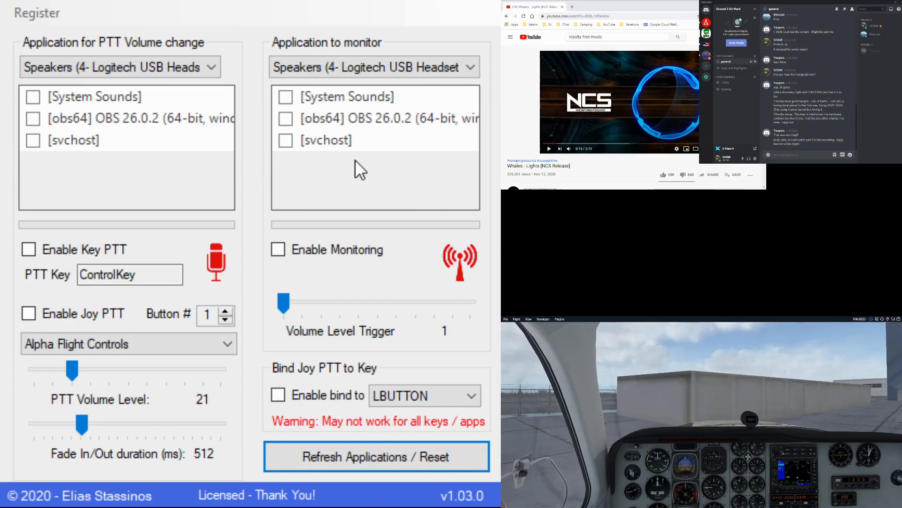
mouse_move(360, 170)
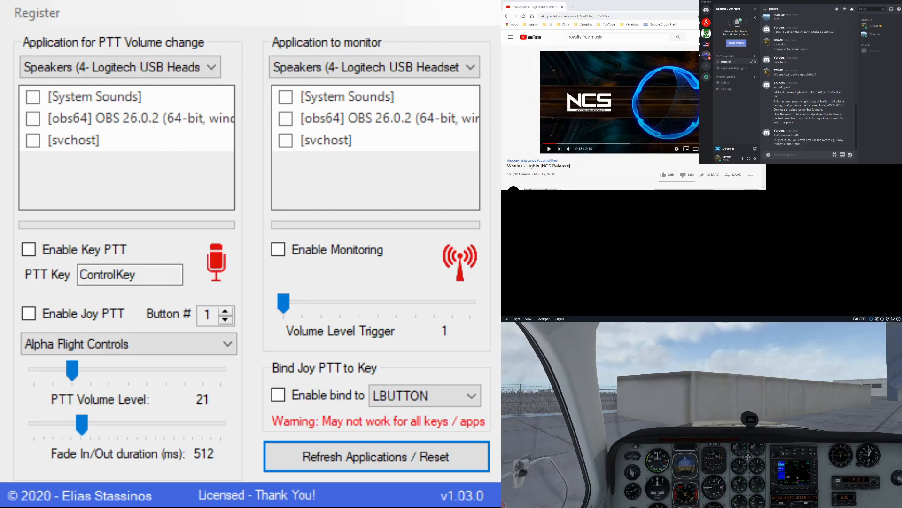
mouse_move(350, 239)
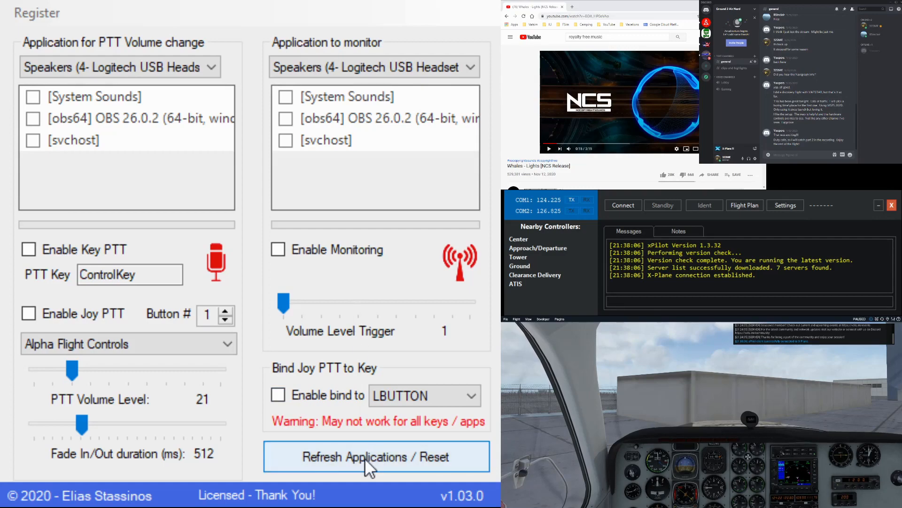
Refresh the lists so xPilot reappears unticked, then connect xPilot to the network.
click(376, 456)
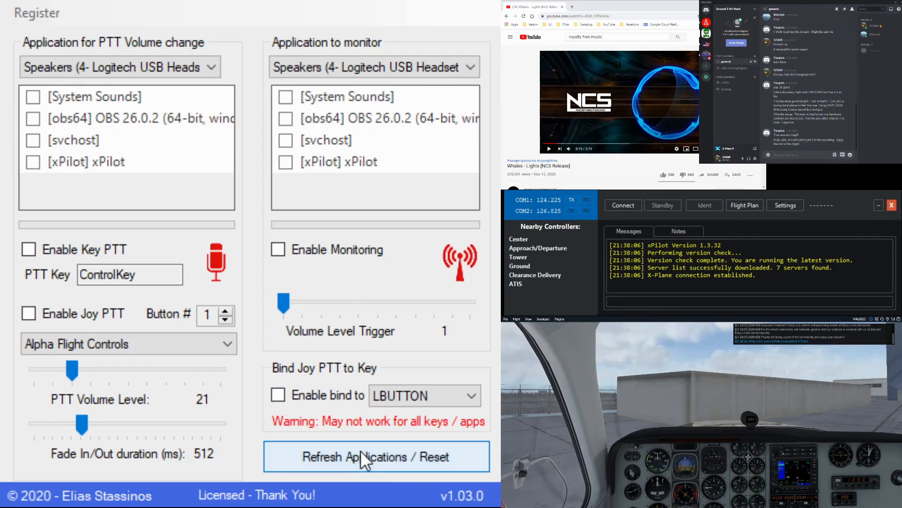
mouse_move(351, 209)
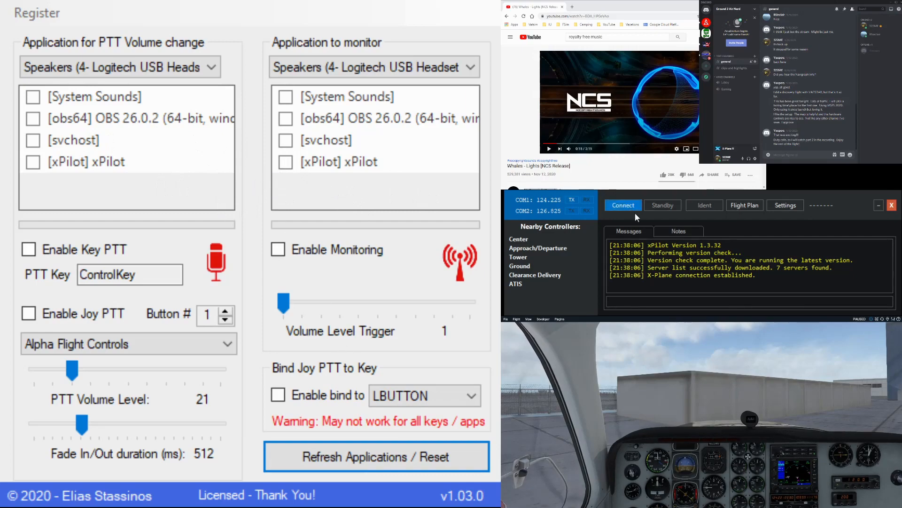
click(623, 205)
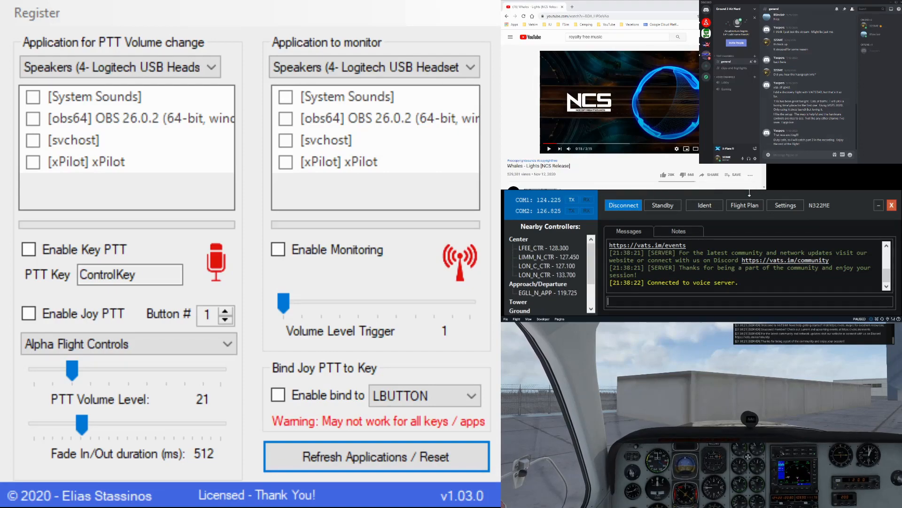
scroll(down, 3)
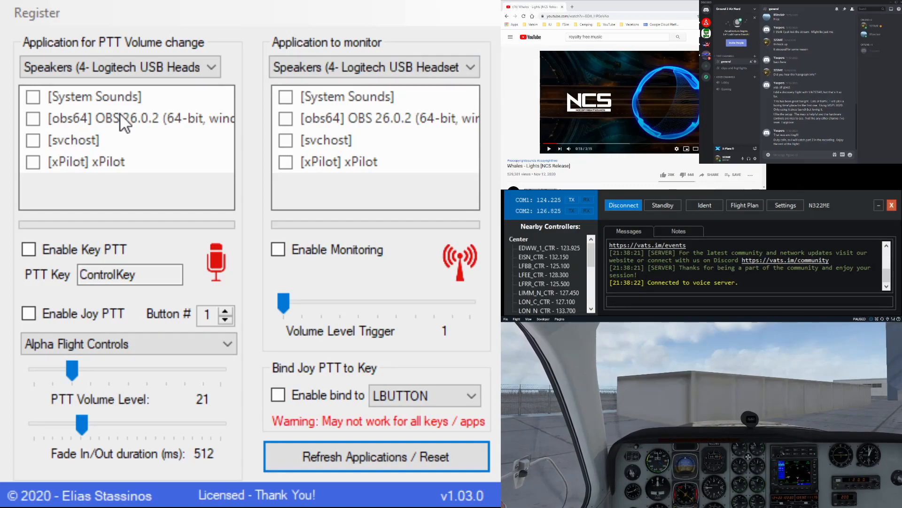
mouse_move(331, 43)
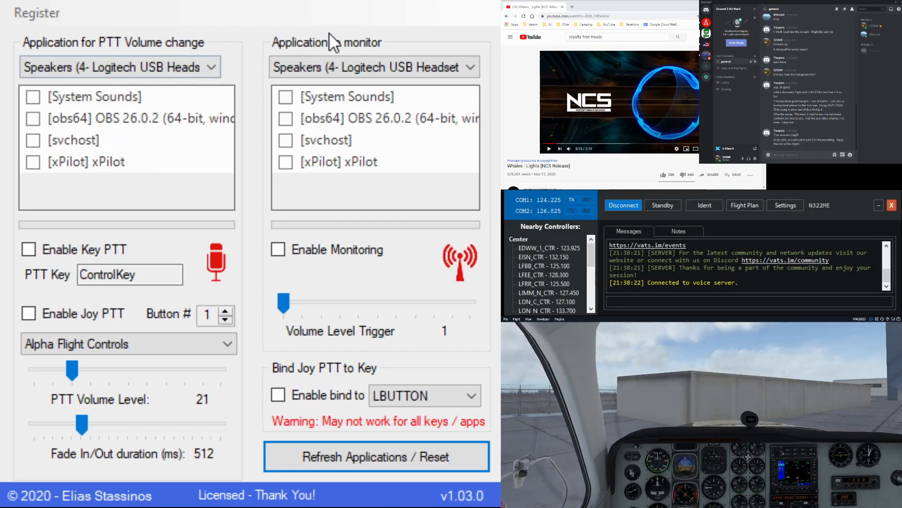
mouse_move(391, 125)
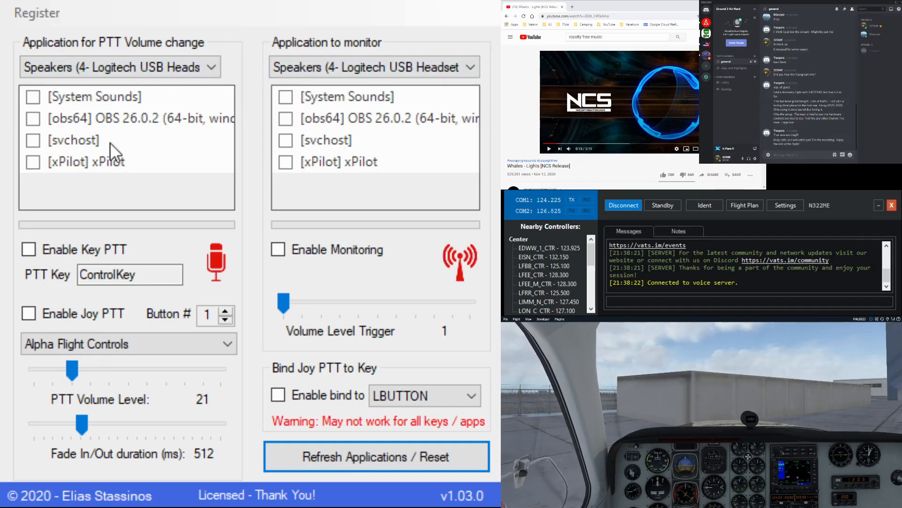
mouse_move(57, 147)
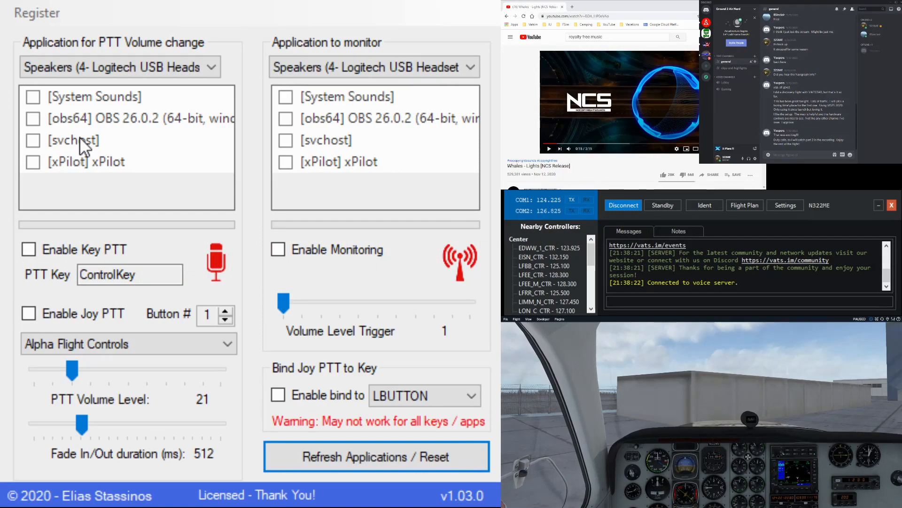
mouse_move(475, 294)
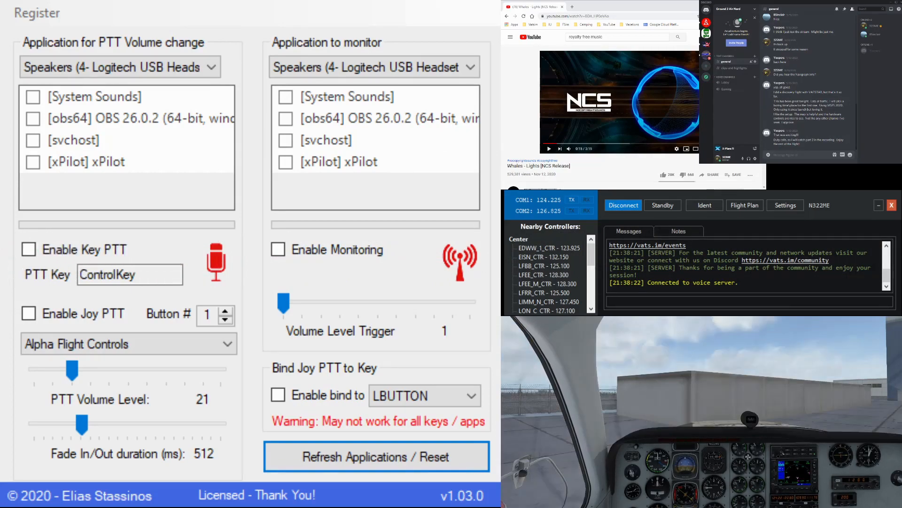
Connect xPilot to the voice server so the London controllers appear in the nearby list.
scroll(down, 3)
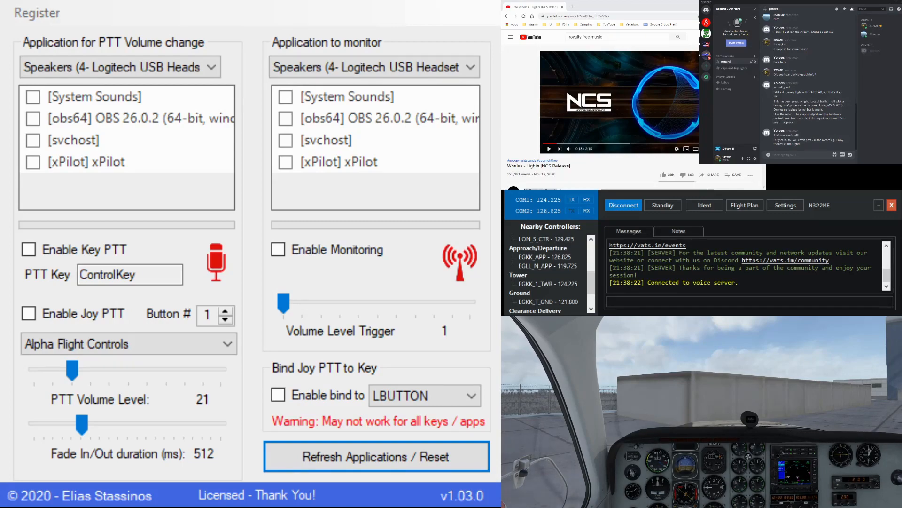
click(586, 210)
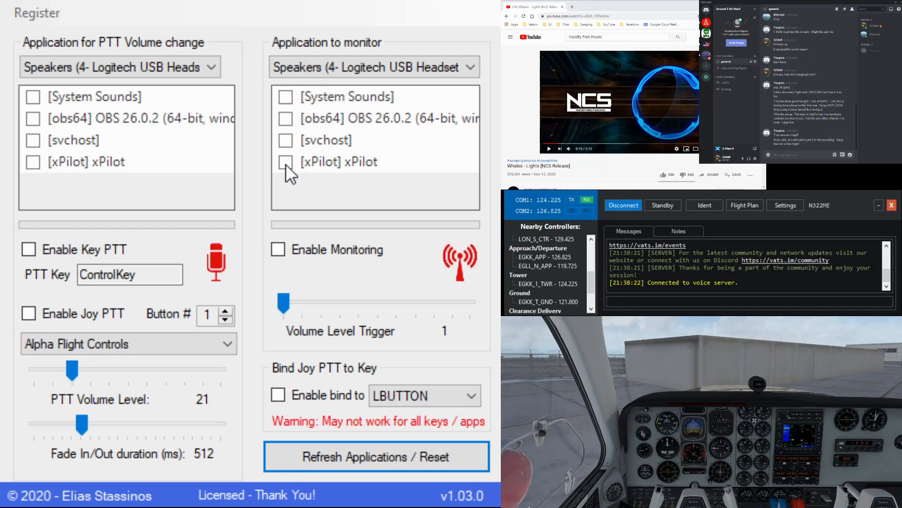
Tick xPilot as the monitored application and switch Enable Monitoring on.
click(286, 162)
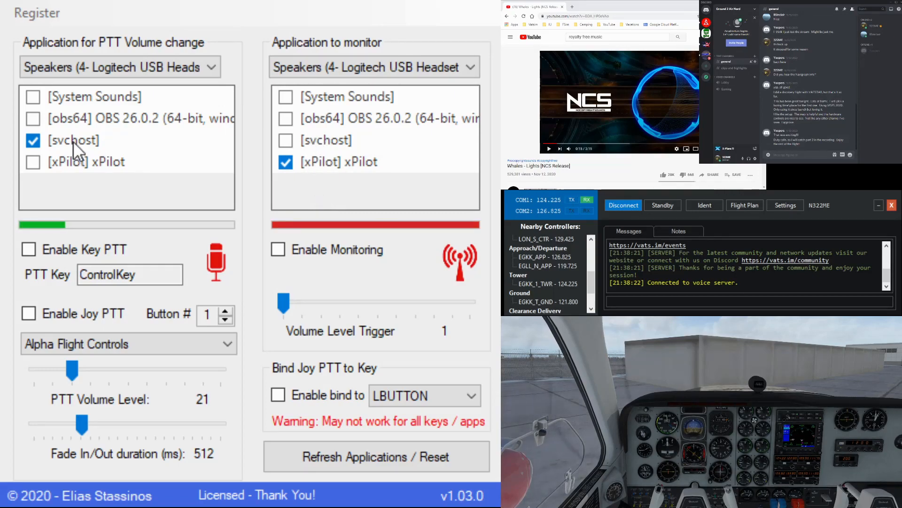
mouse_move(241, 207)
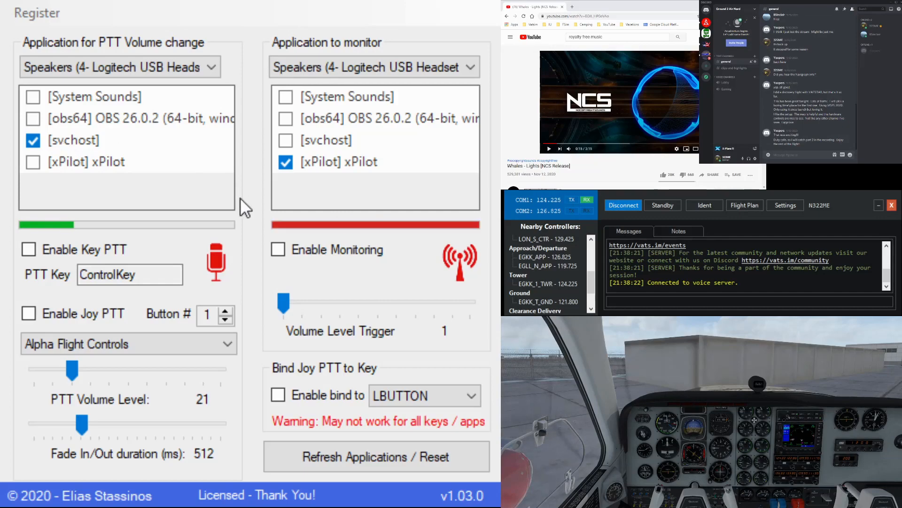
click(278, 249)
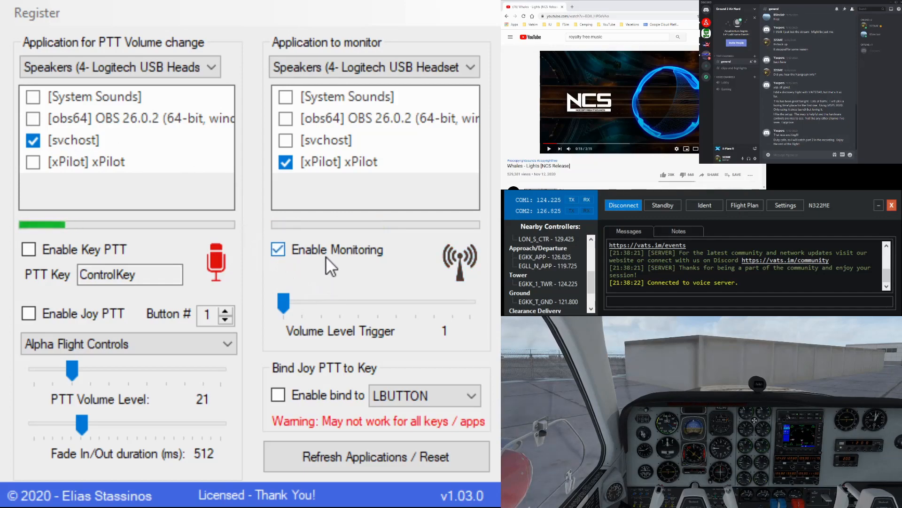
mouse_move(302, 259)
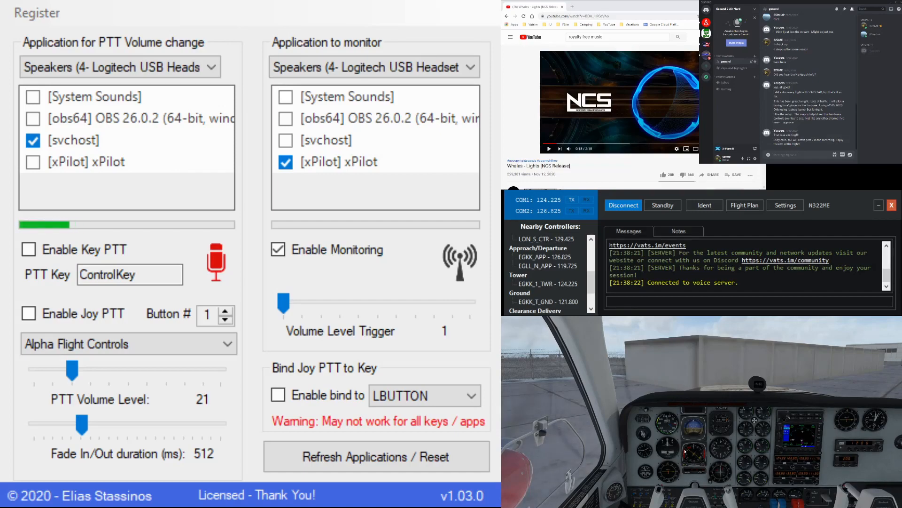
Enable joystick PTT on Alpha Flight Controls and bring the button number down to 1.
click(28, 313)
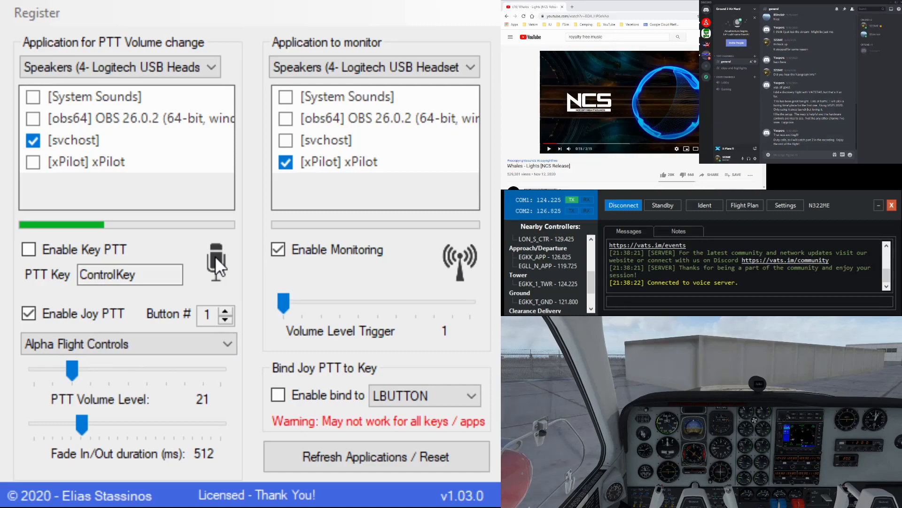
click(226, 309)
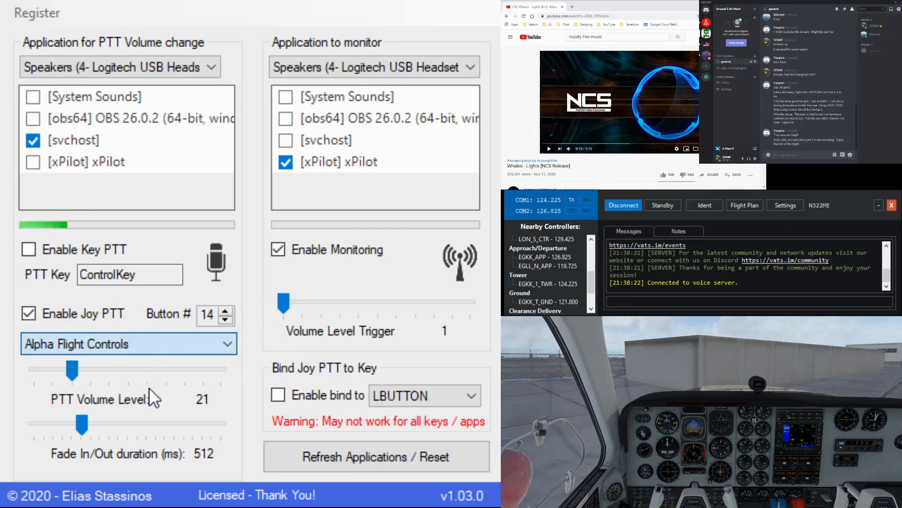
mouse_move(135, 337)
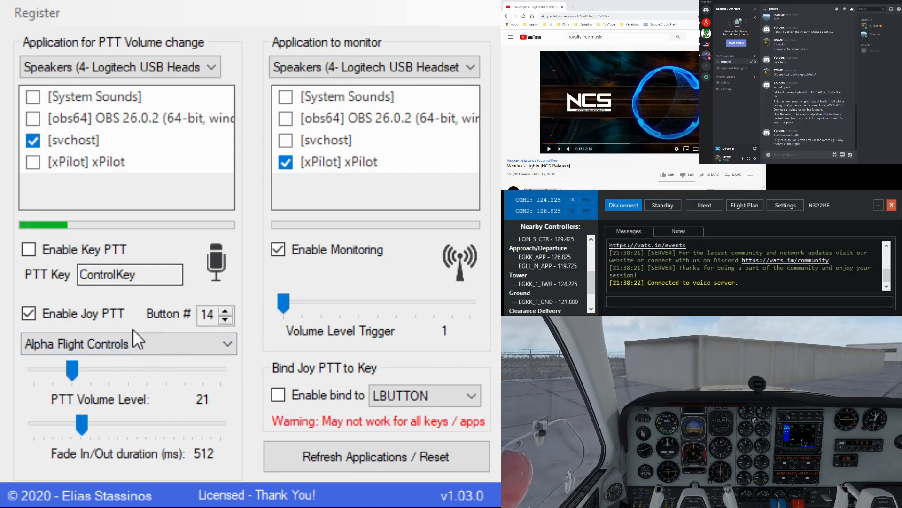
mouse_move(227, 314)
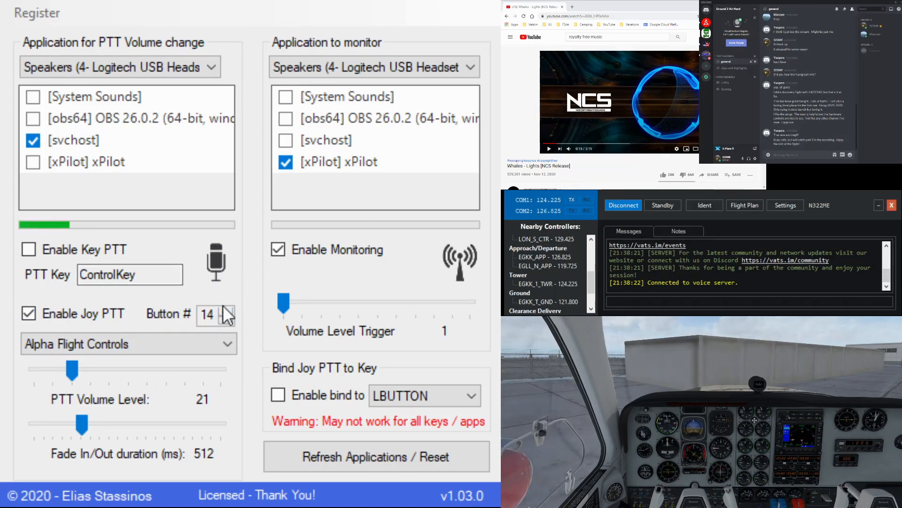
click(226, 318)
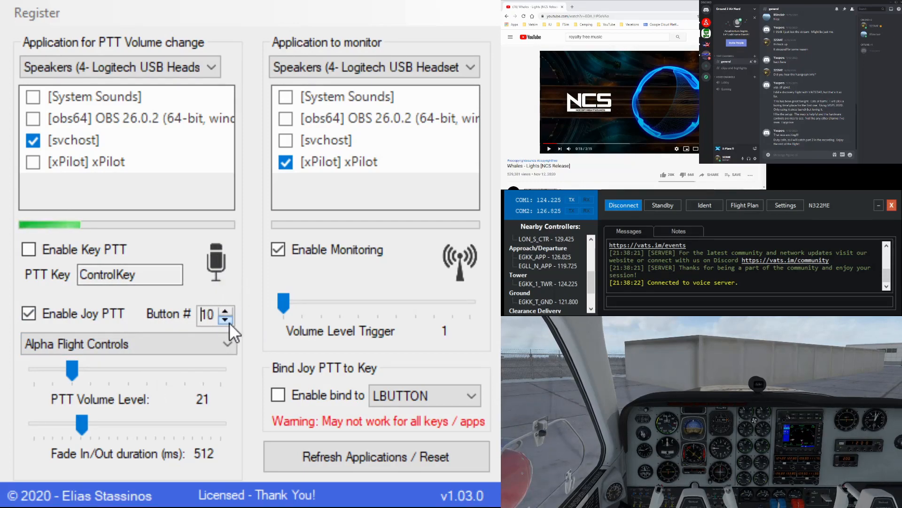
click(225, 319)
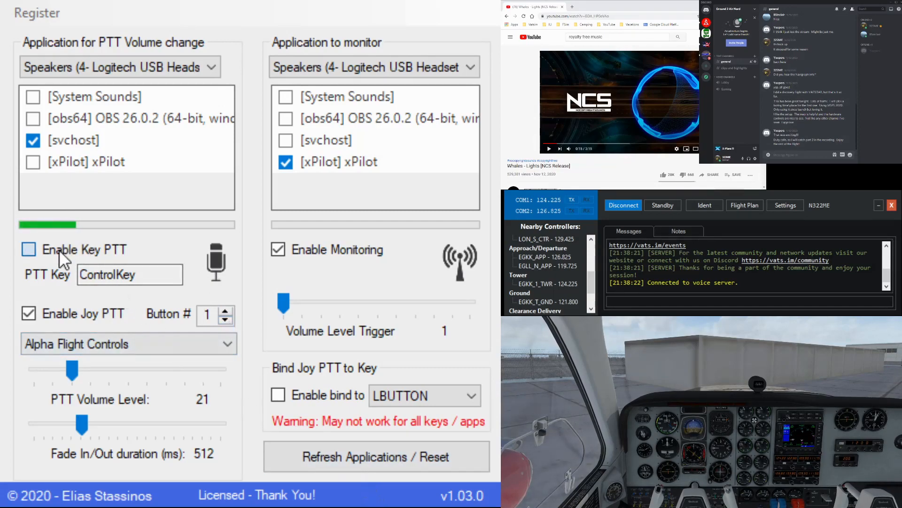
Switch keyboard push-to-talk on and back off, leaving only joystick PTT active.
click(28, 248)
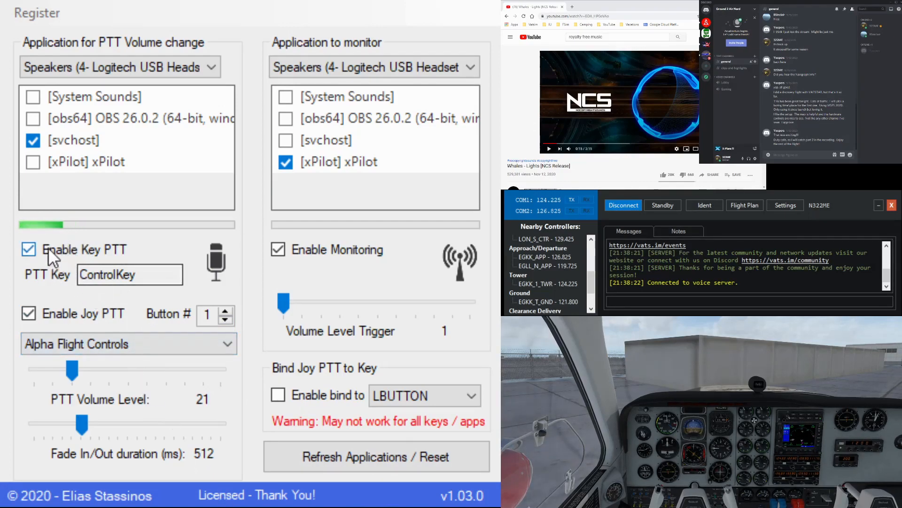
click(29, 248)
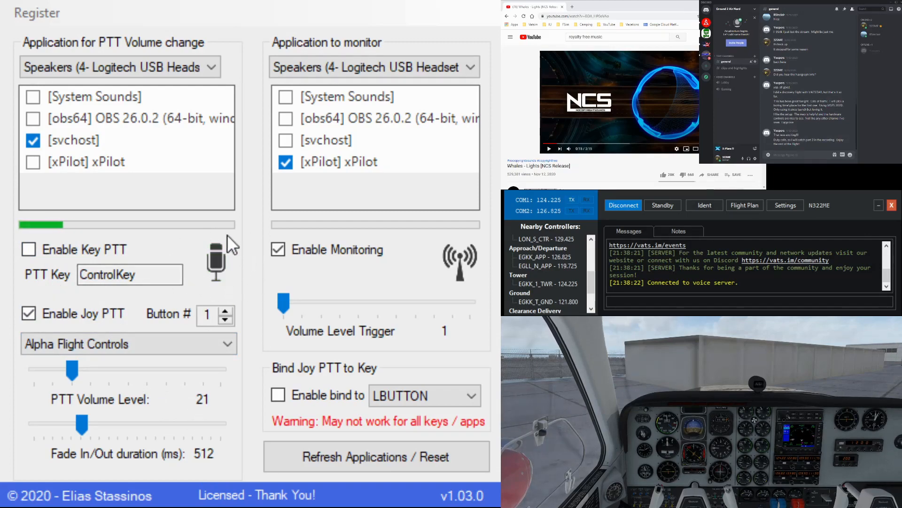
mouse_move(207, 238)
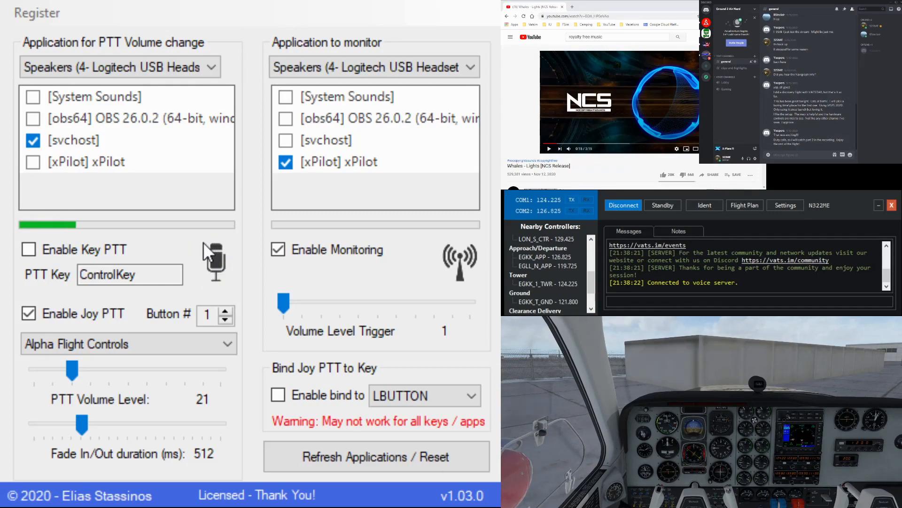
mouse_move(219, 275)
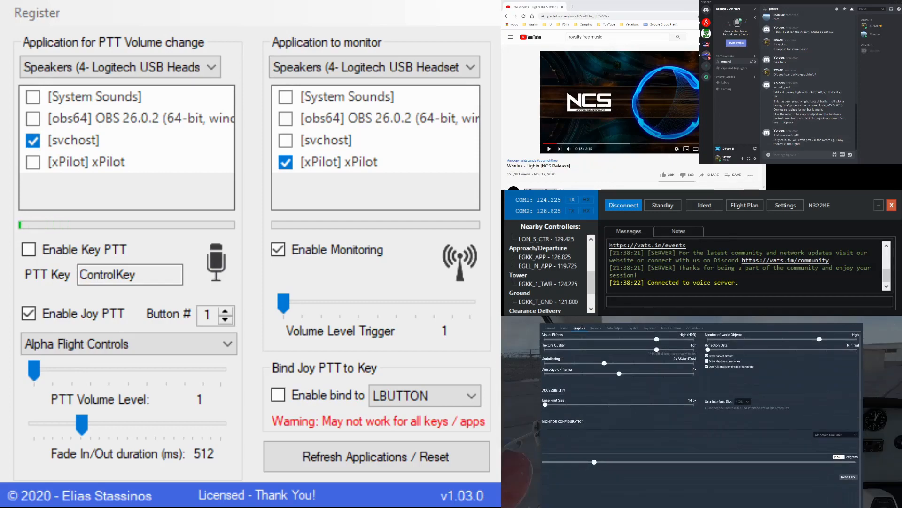
Return X-Plane to the cockpit, then toggle xPilot monitoring off and back on.
click(565, 329)
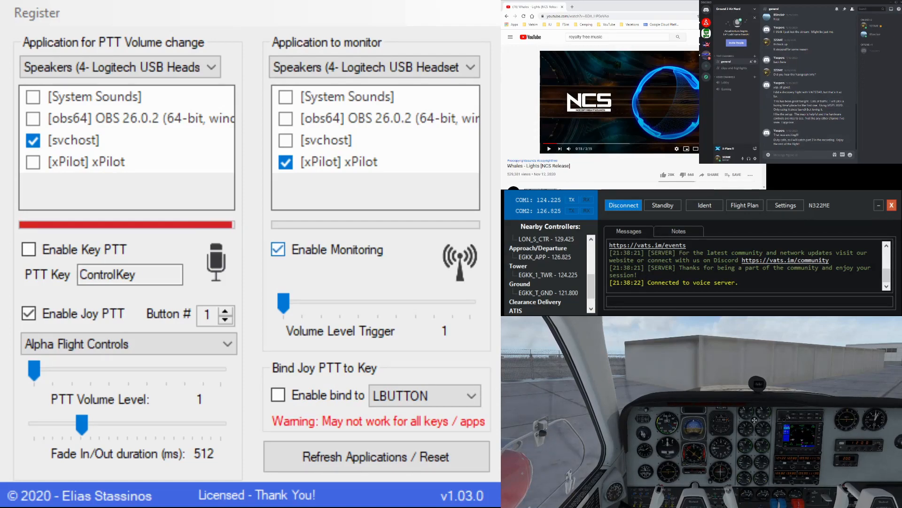
click(278, 249)
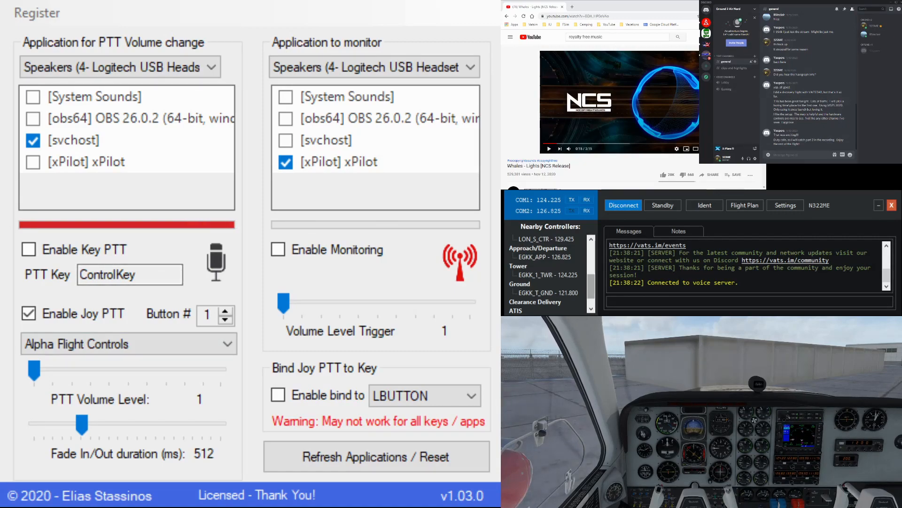
scroll(down, 3)
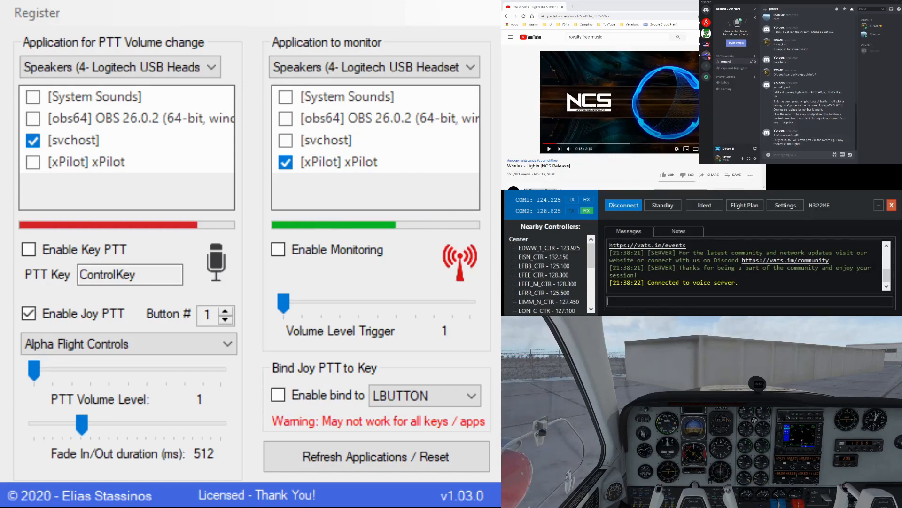
click(278, 249)
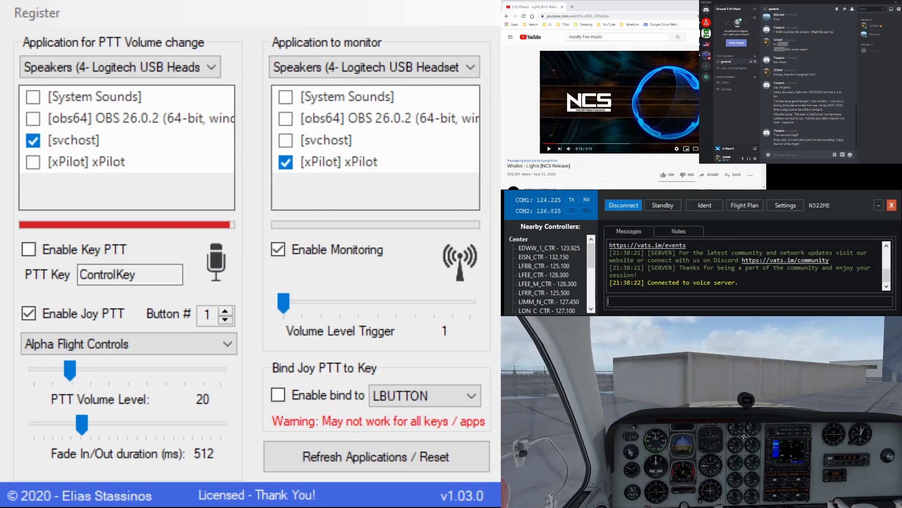
Reset PTT Buddy twice so all lists are unticked with PTT and monitoring off.
click(376, 457)
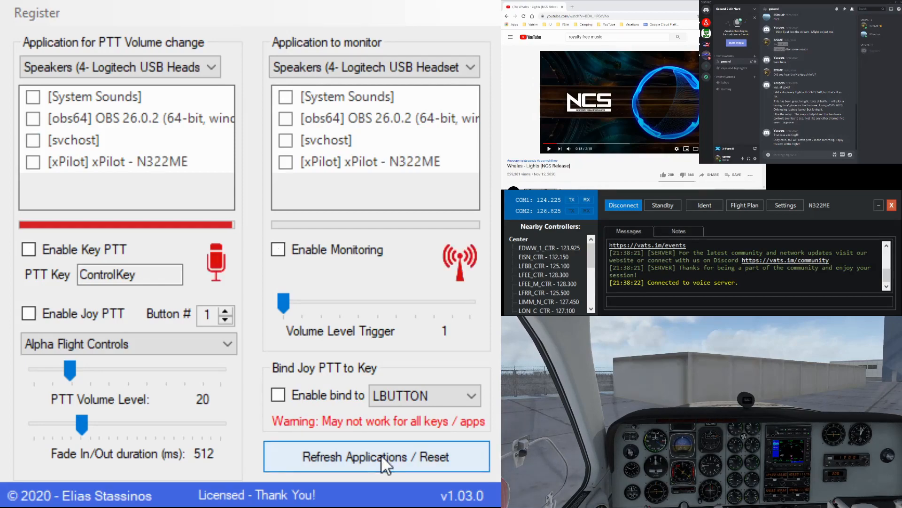
click(376, 456)
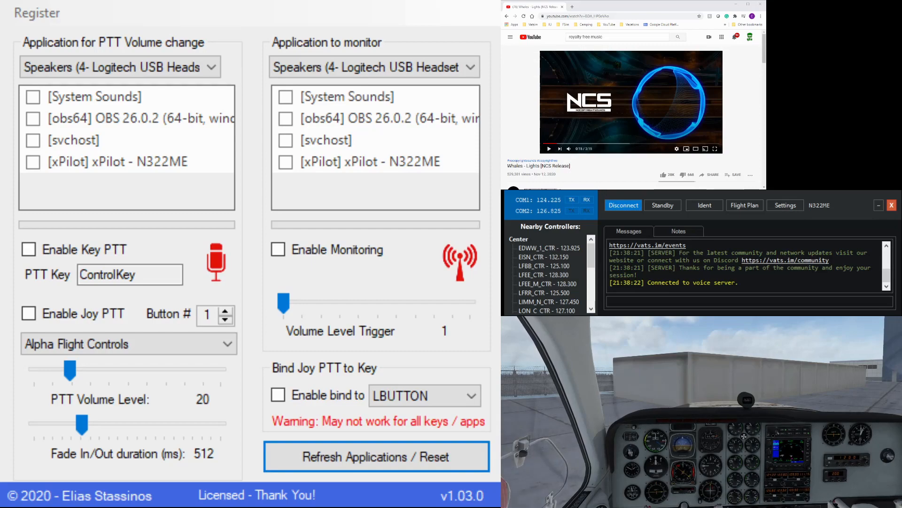
Refresh the lists, monitor xPilot and tick Discord and svchost for volume change.
click(376, 457)
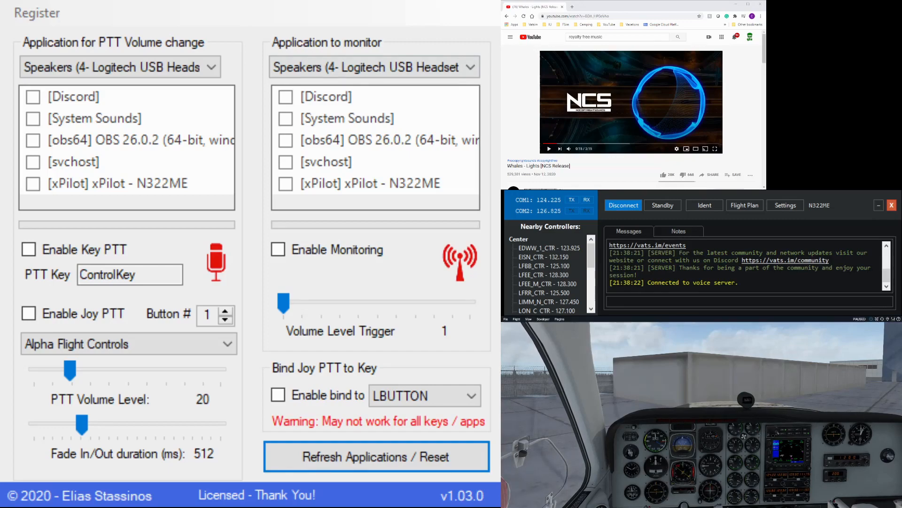
click(286, 183)
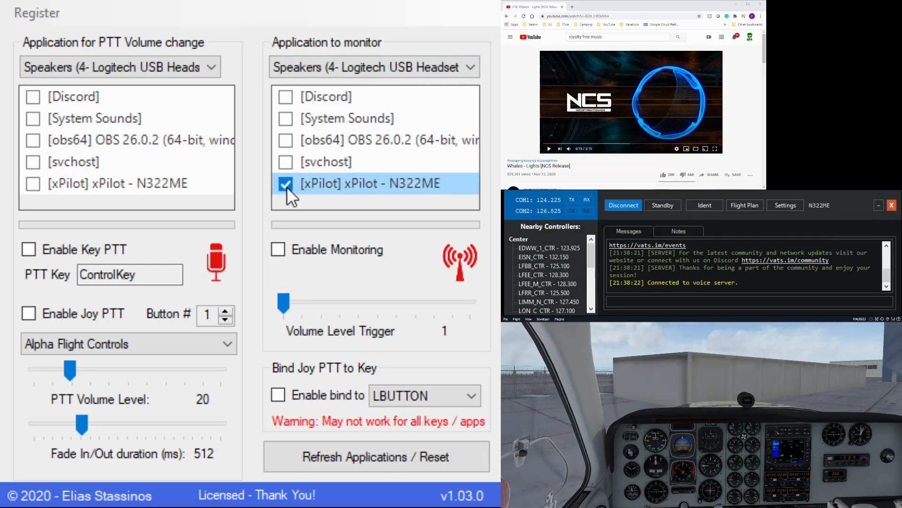
click(33, 97)
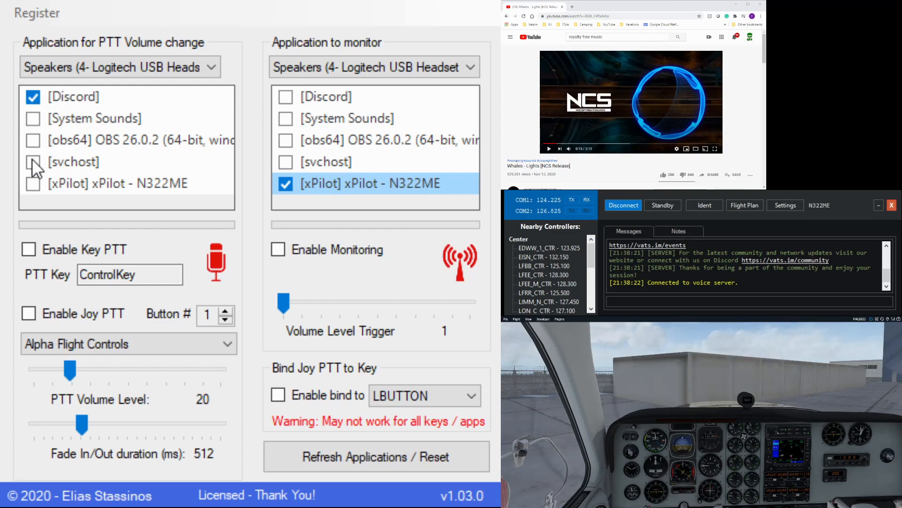
click(33, 161)
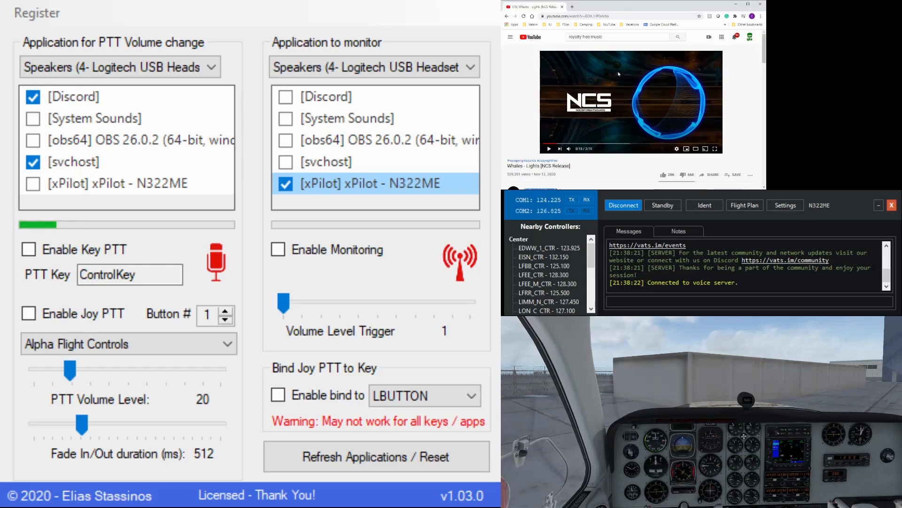
mouse_move(549, 149)
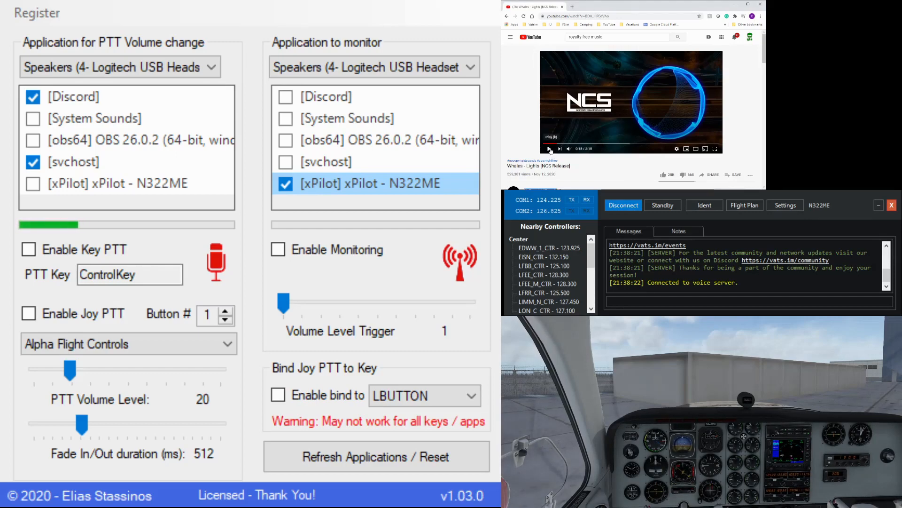
Play the YouTube music, enable monitoring to test ducking, then reset all selections.
click(550, 149)
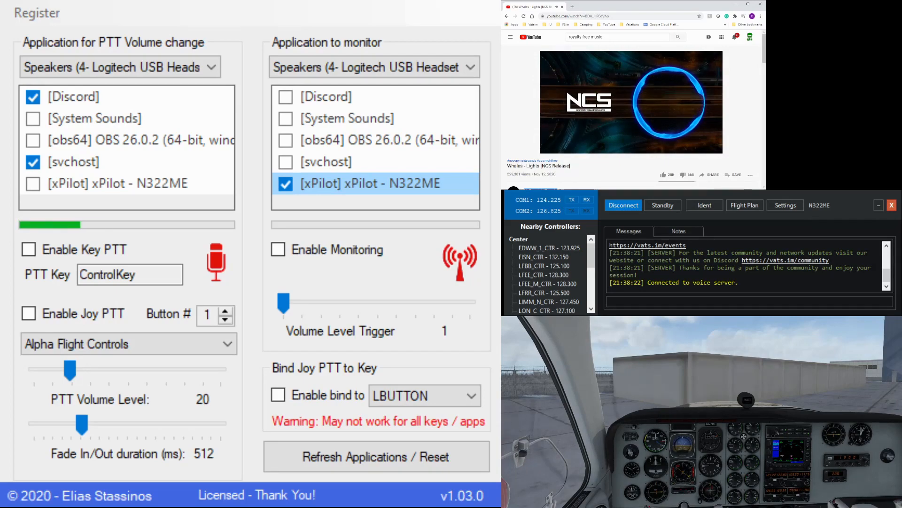
click(278, 249)
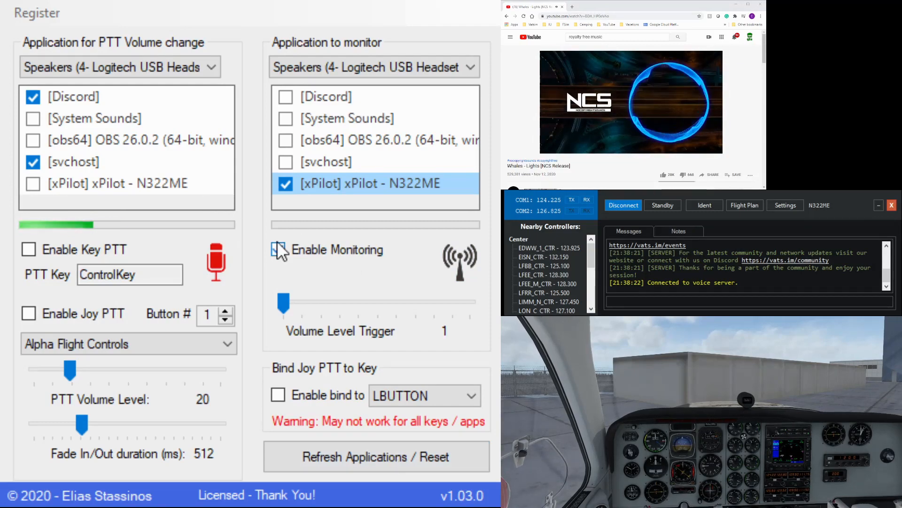
click(278, 249)
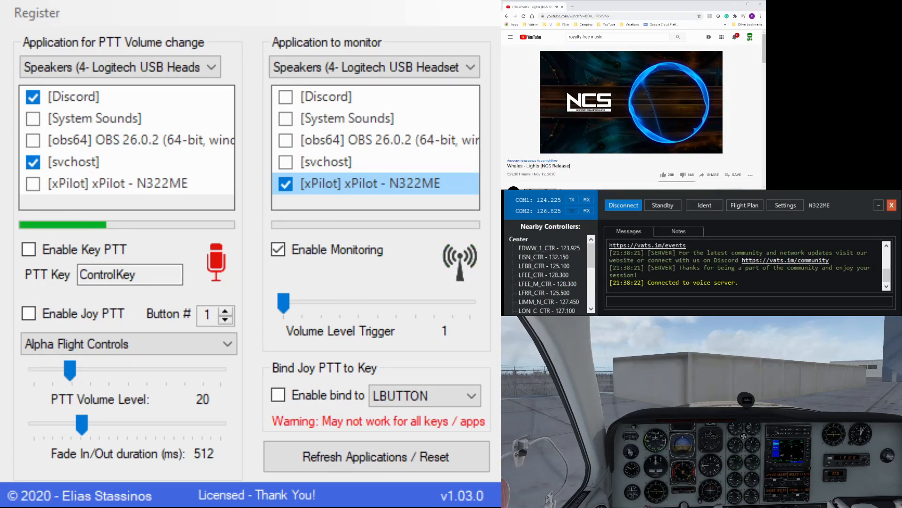
click(631, 101)
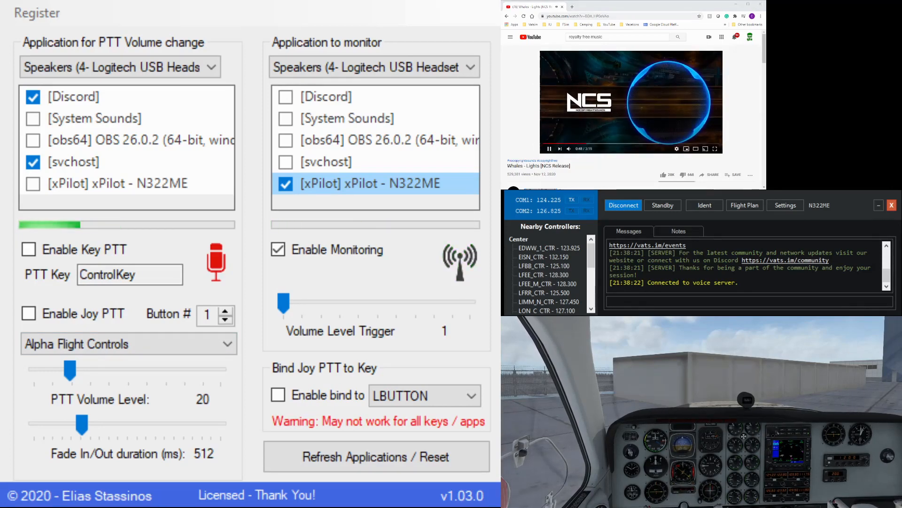
click(376, 457)
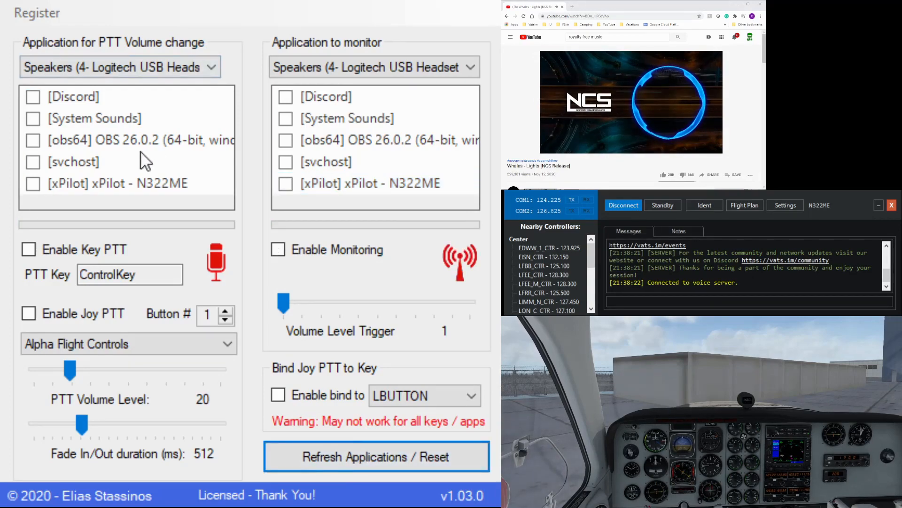
Refresh the running-applications list and keep svchost ticked for PTT volume change.
click(33, 162)
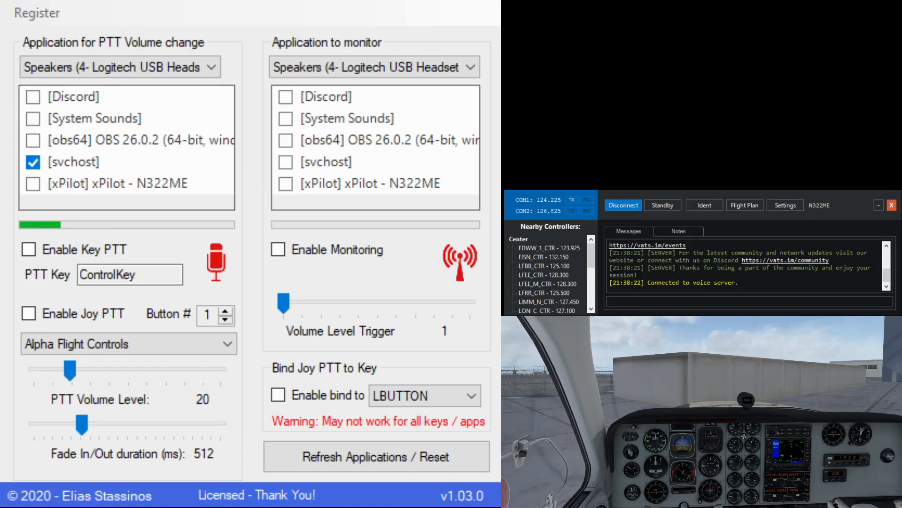
click(376, 457)
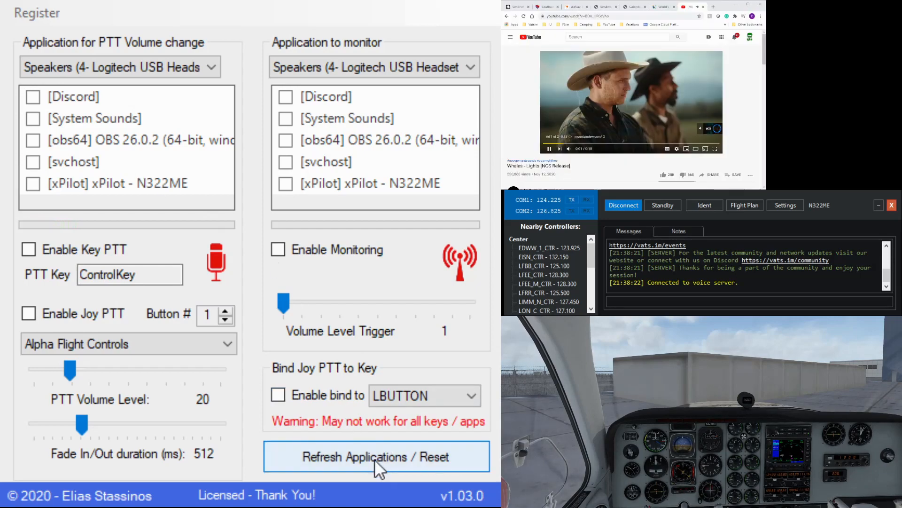
click(33, 162)
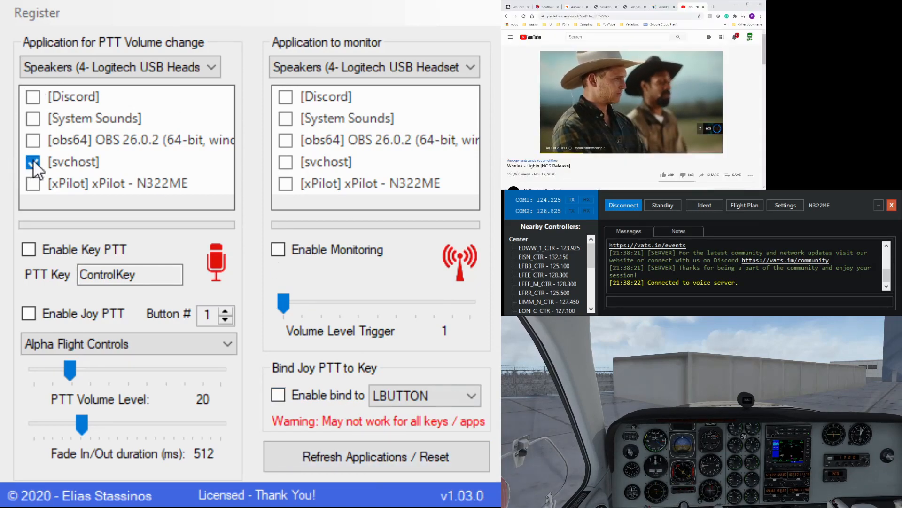
click(286, 183)
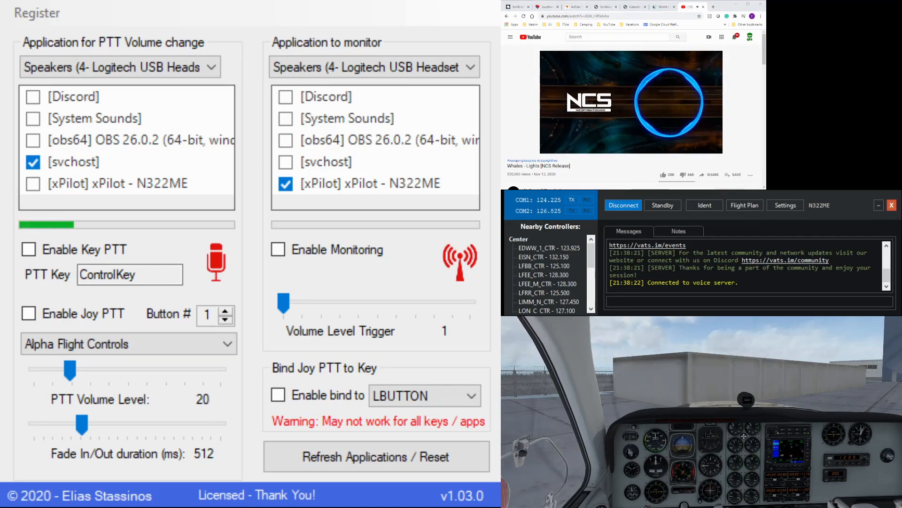
Switch on Enable Monitoring so xPilot's audio is watched.
click(278, 249)
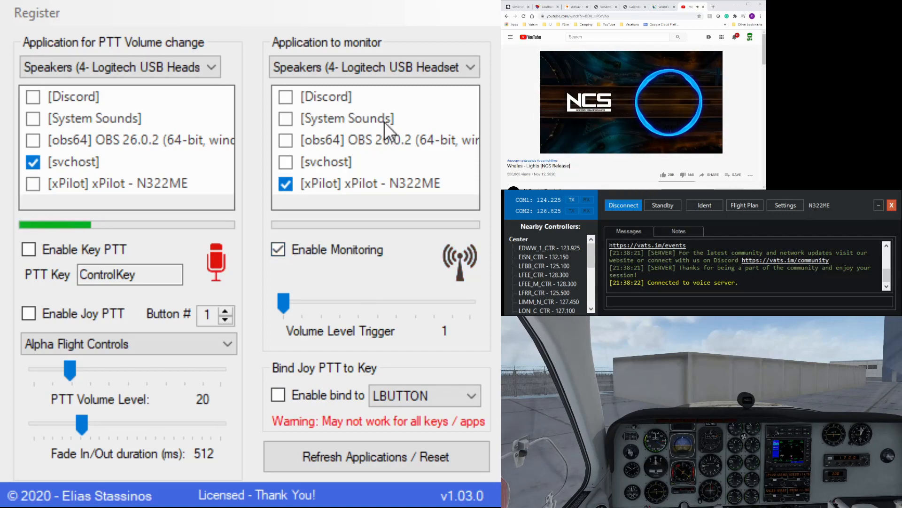
mouse_move(296, 161)
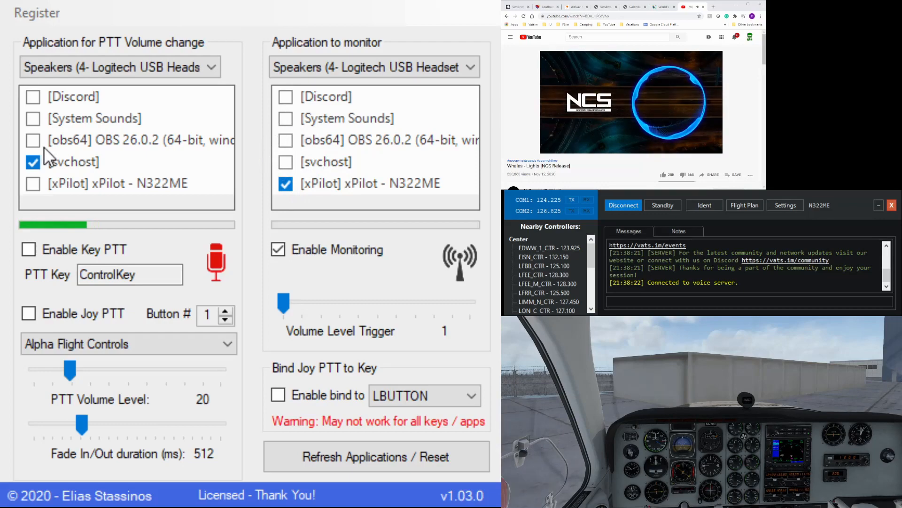
Tick Discord for volume change alongside svchost.
click(32, 97)
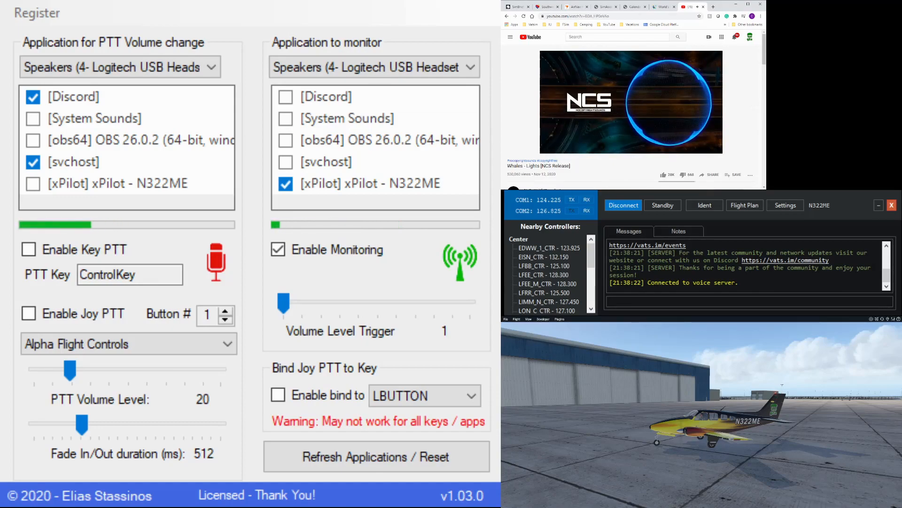
click(516, 319)
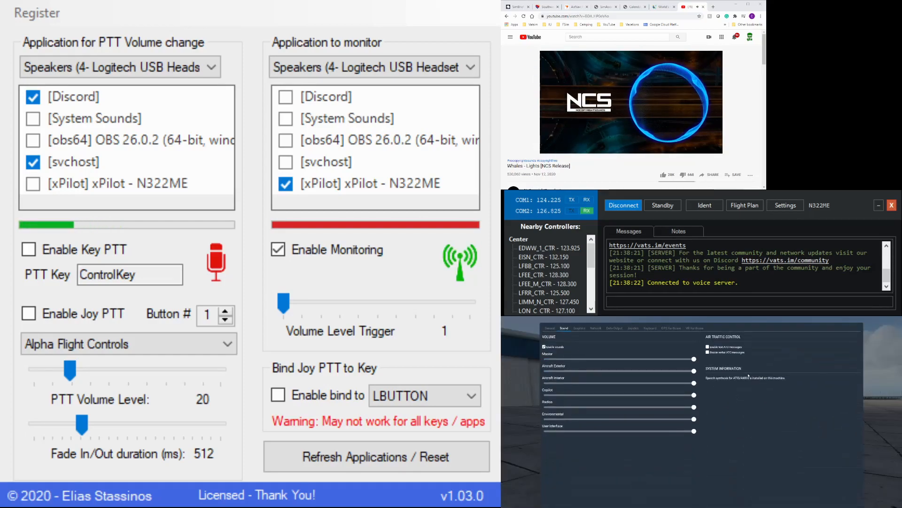
click(527, 319)
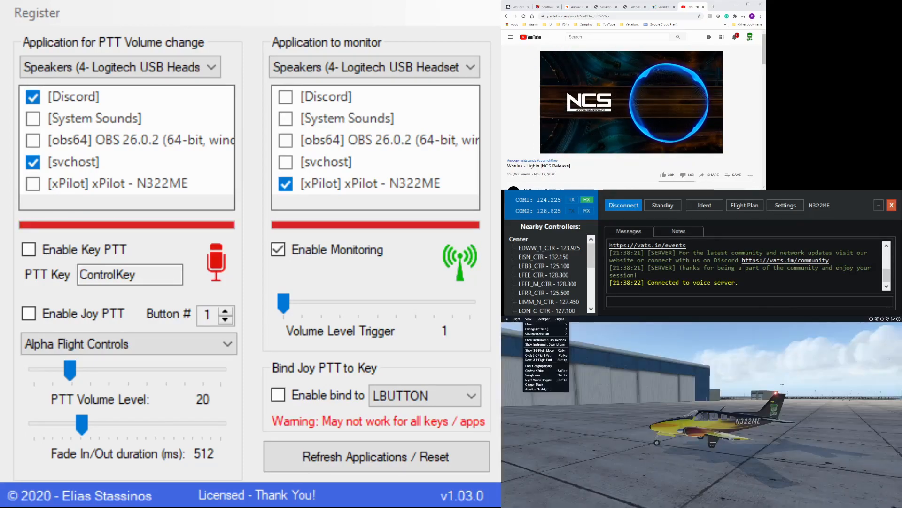